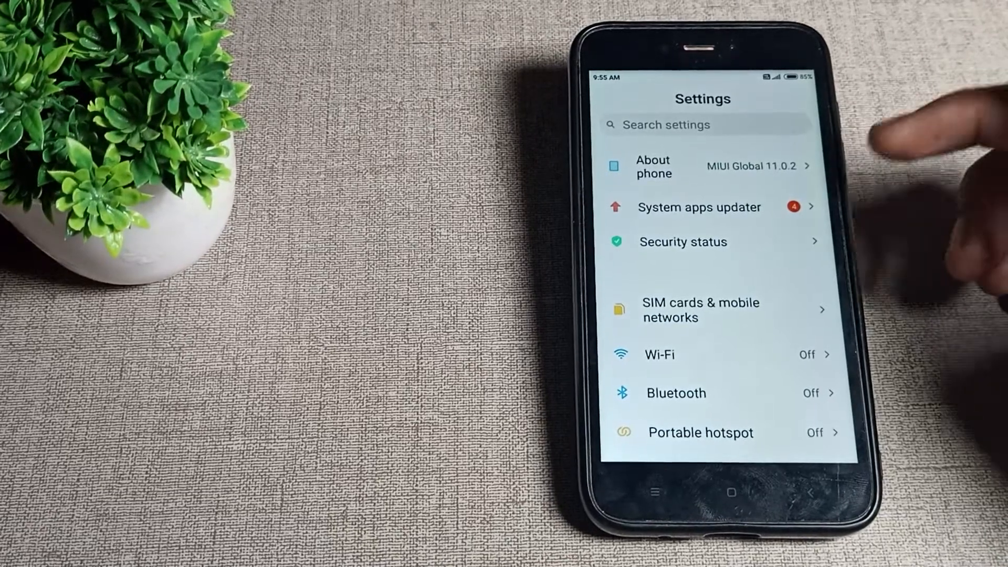
# Scroll the Settings list, then go home to the App Vault shortcuts panel.
pyautogui.scroll(-3)
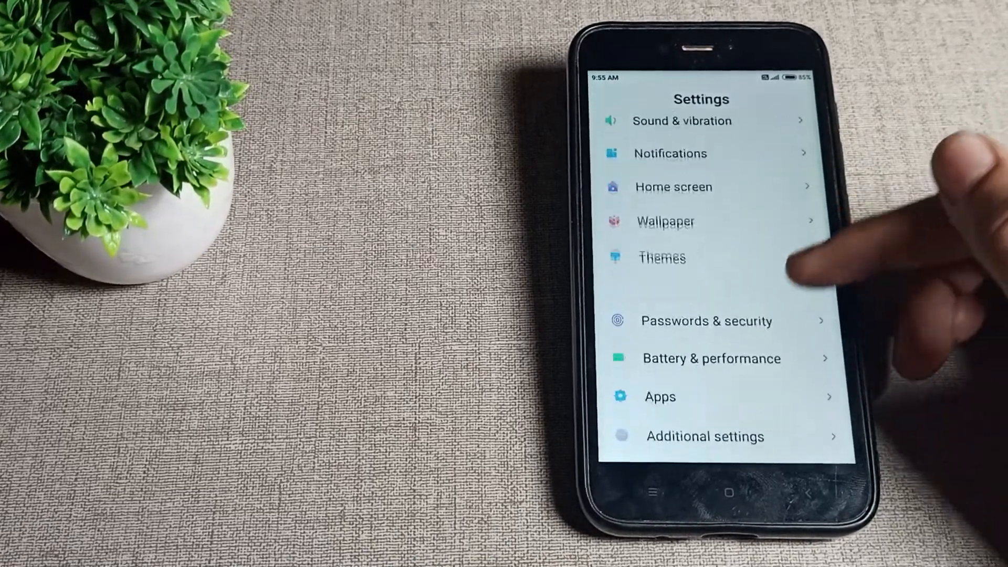
pyautogui.click(709, 491)
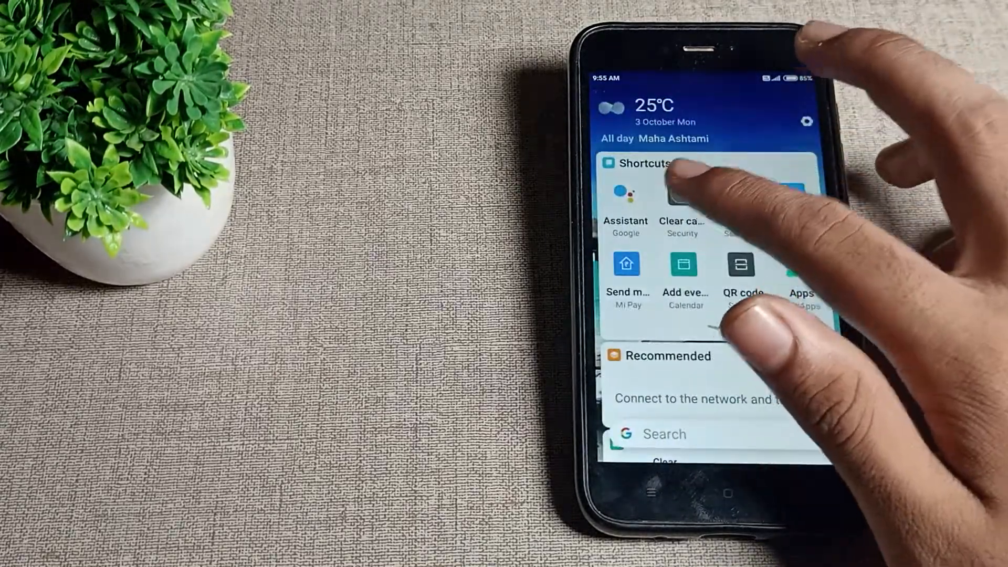
# Return to Settings and open the Display page.
pyautogui.click(682, 205)
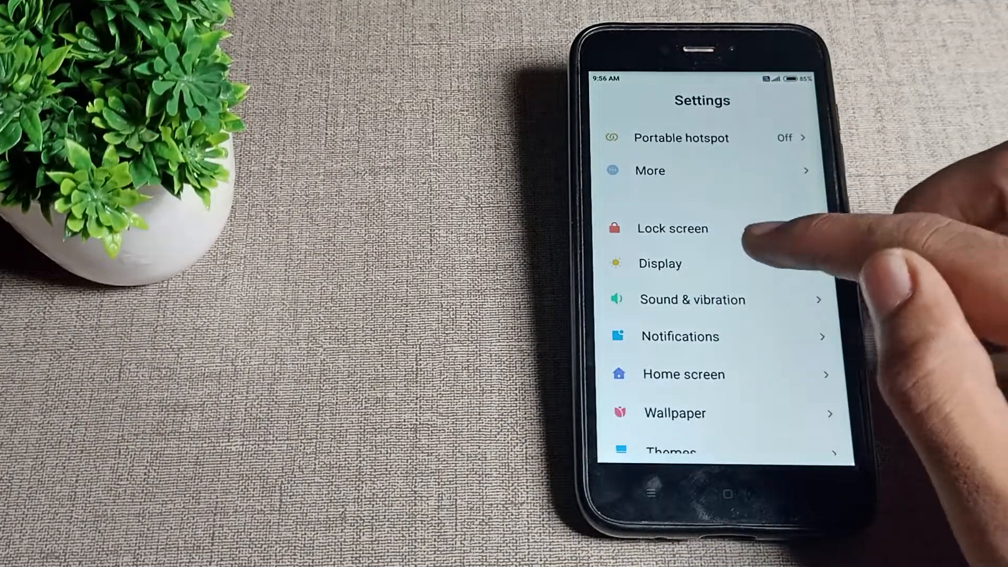
pyautogui.click(659, 264)
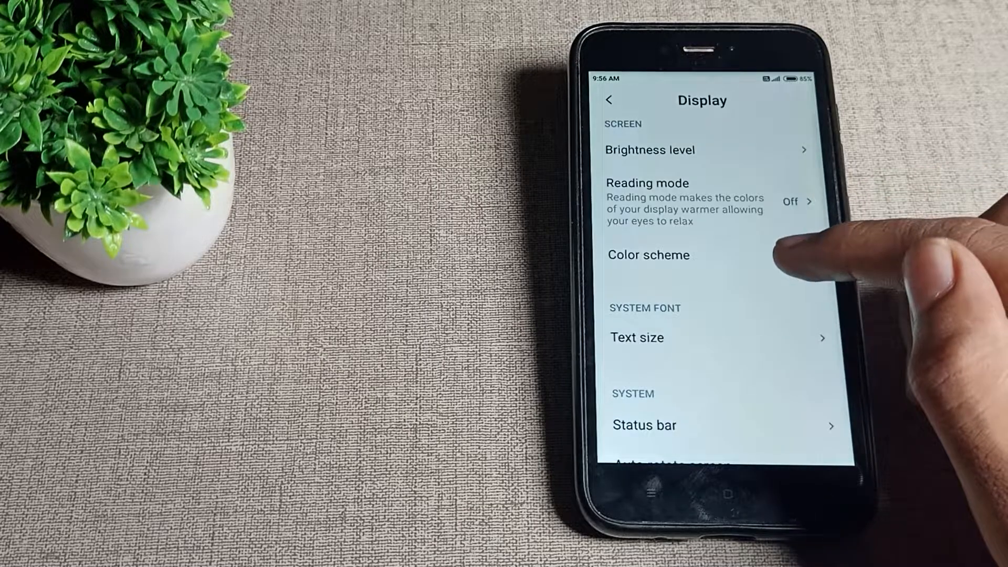
# In Color scheme, try Warm and Cool, ending with Warm selected.
pyautogui.click(647, 255)
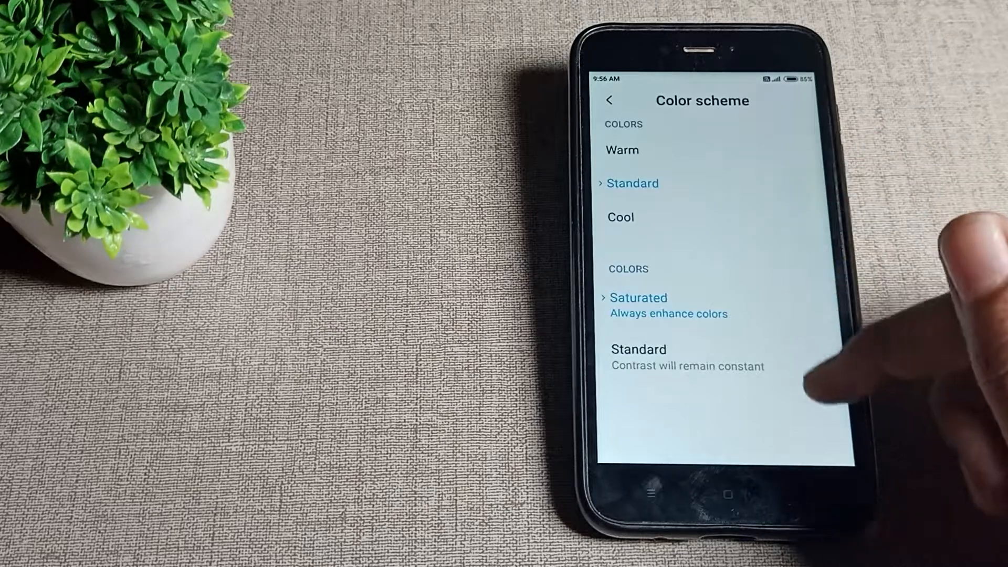
pyautogui.click(622, 149)
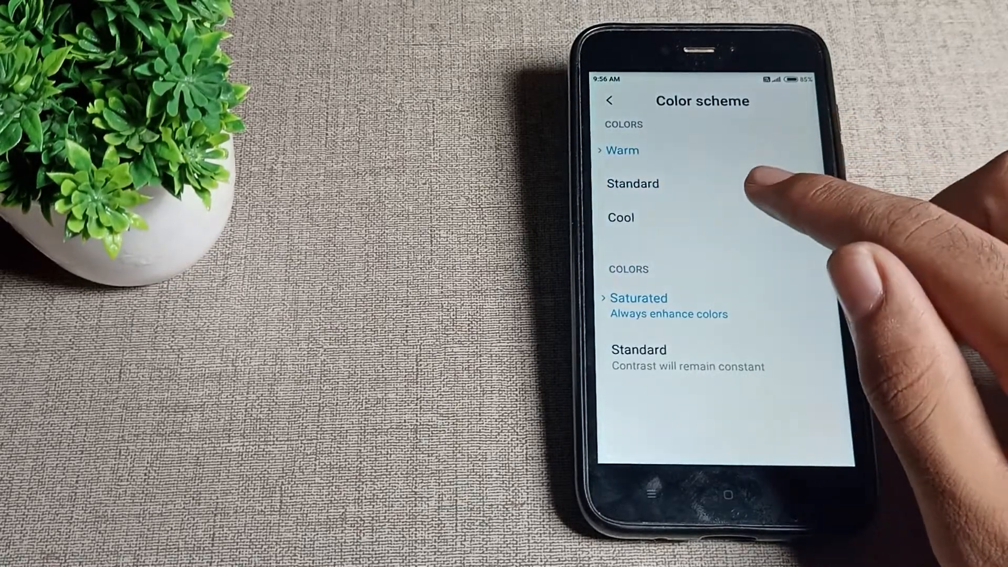
pyautogui.click(620, 217)
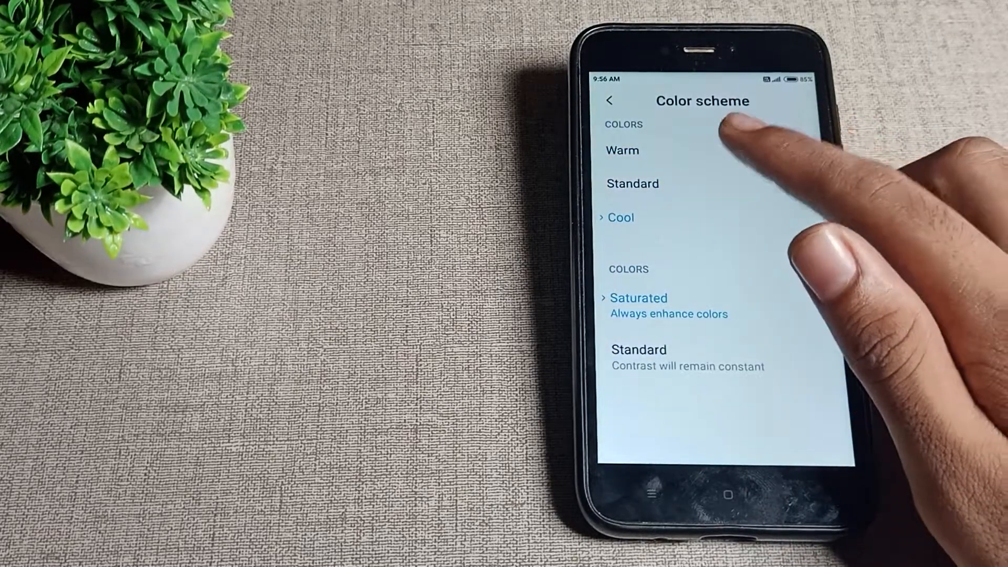
pyautogui.click(621, 150)
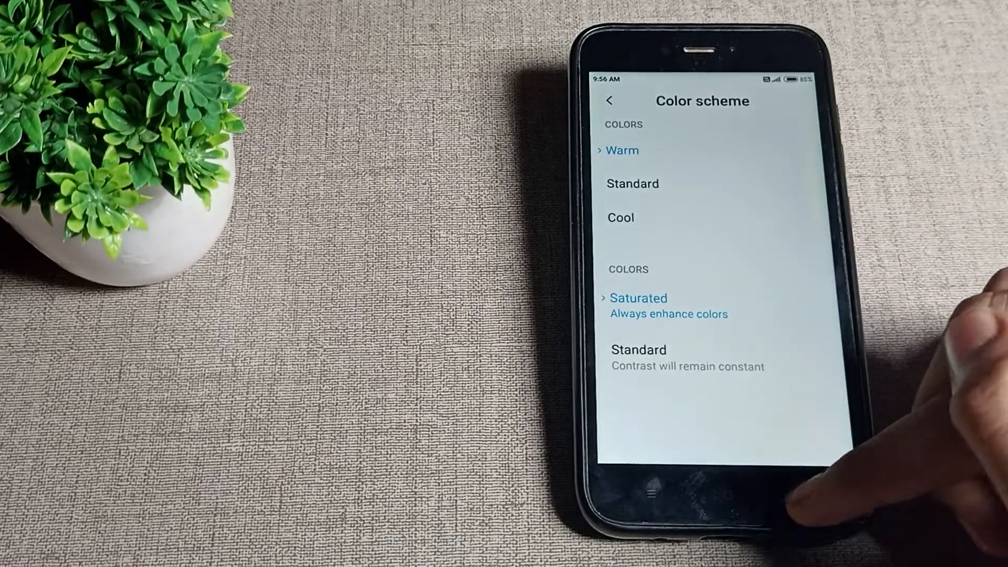
# Back out to Display, then close Recents to reach the home screen.
pyautogui.click(609, 100)
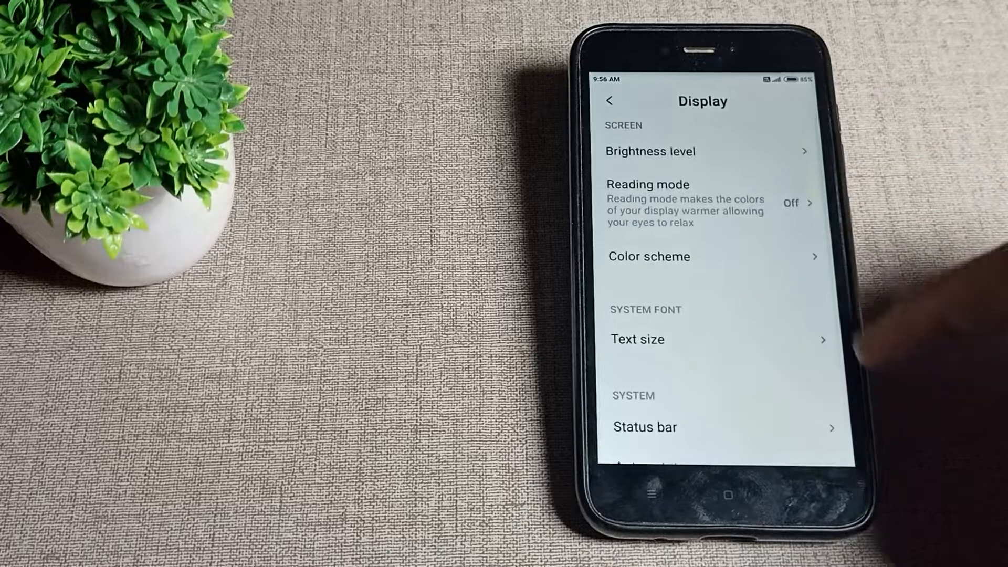
pyautogui.click(609, 101)
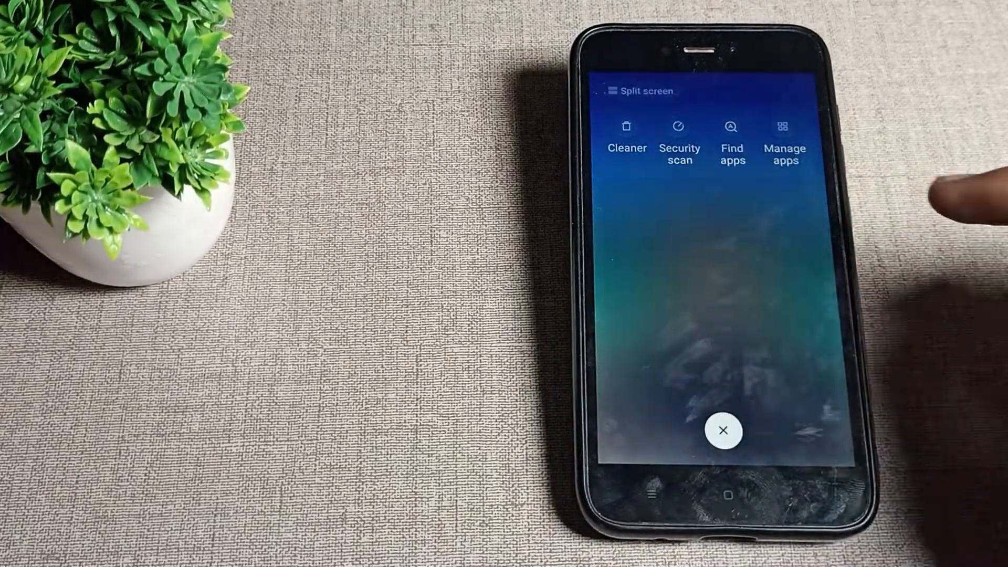
pyautogui.click(724, 431)
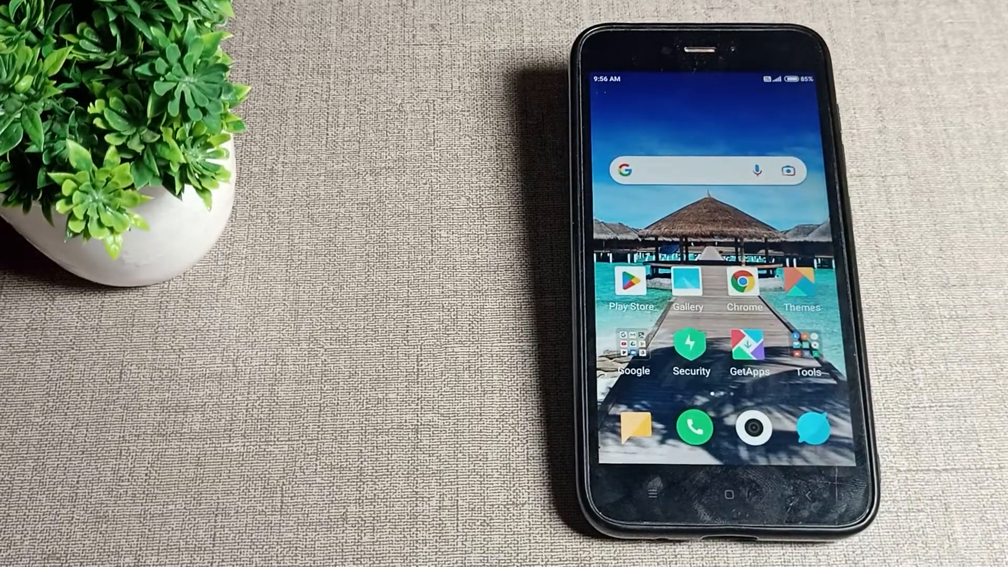